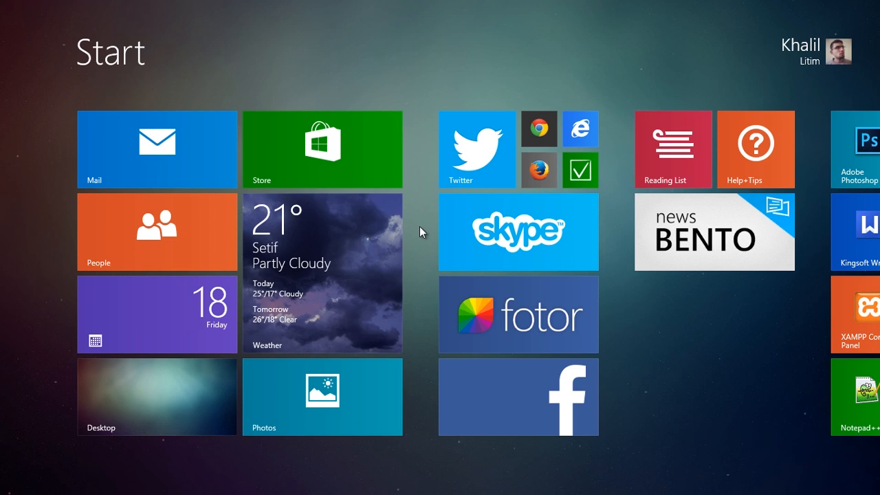
mouse_move(127, 137)
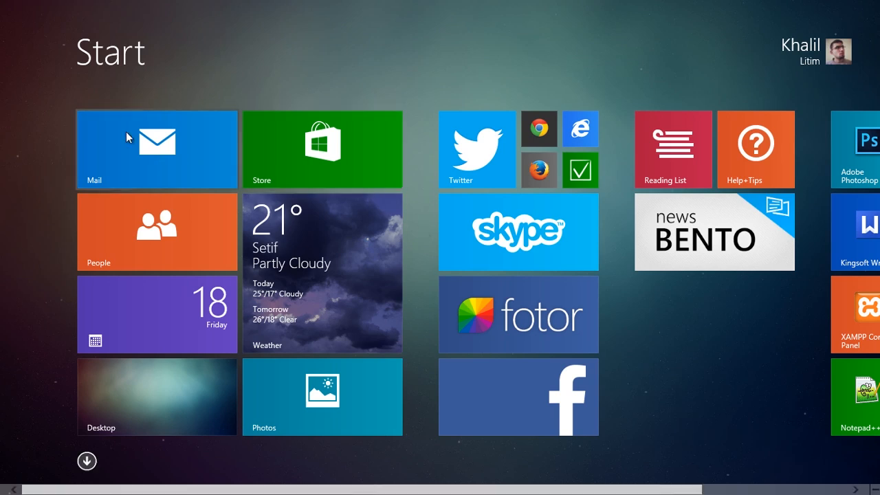
Step: Launch Mail from the Start screen and reach the add-an-account provider list
left_click(157, 148)
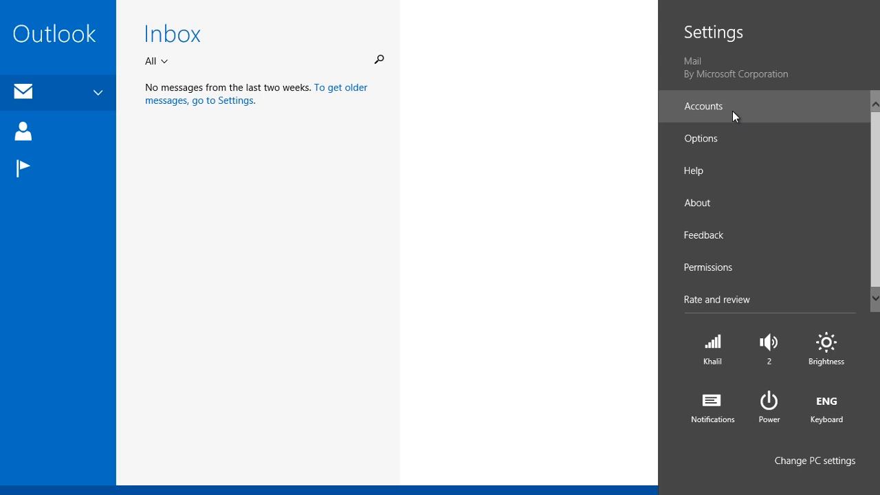
left_click(704, 106)
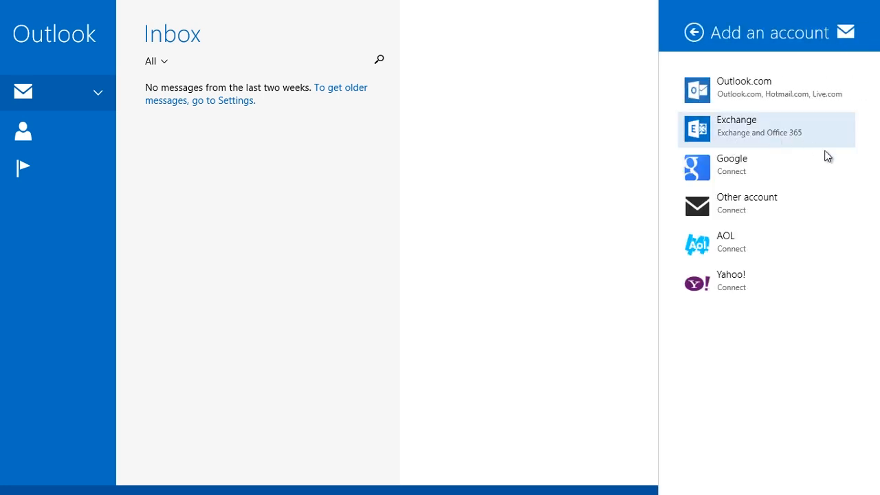
Step: Sign in to the Google account and accept Mail's access permissions so Gmail starts syncing
left_click(762, 130)
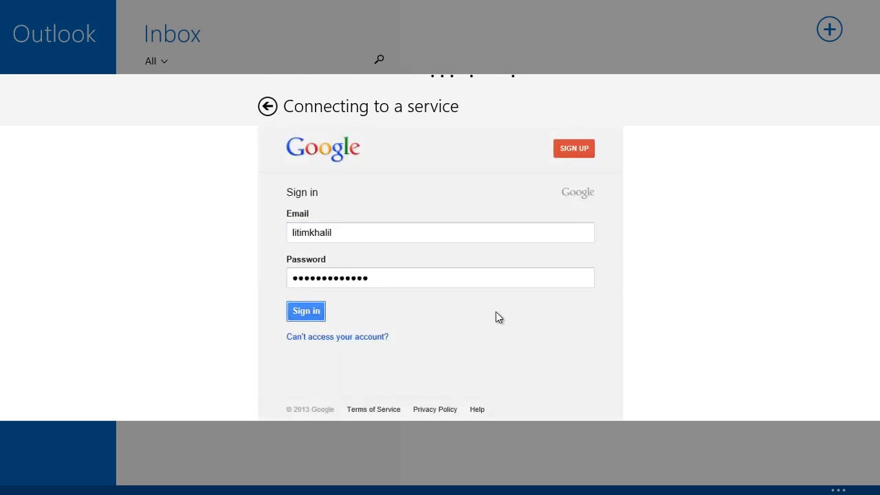
left_click(306, 311)
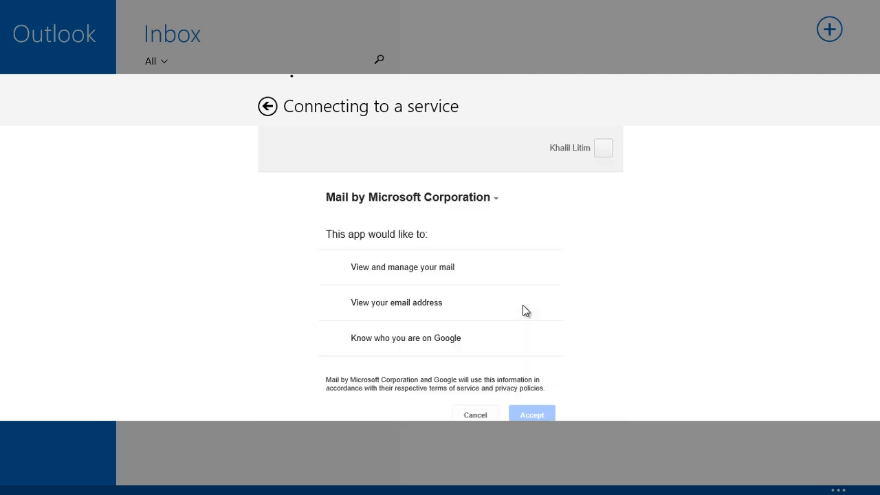
scroll("down", 3)
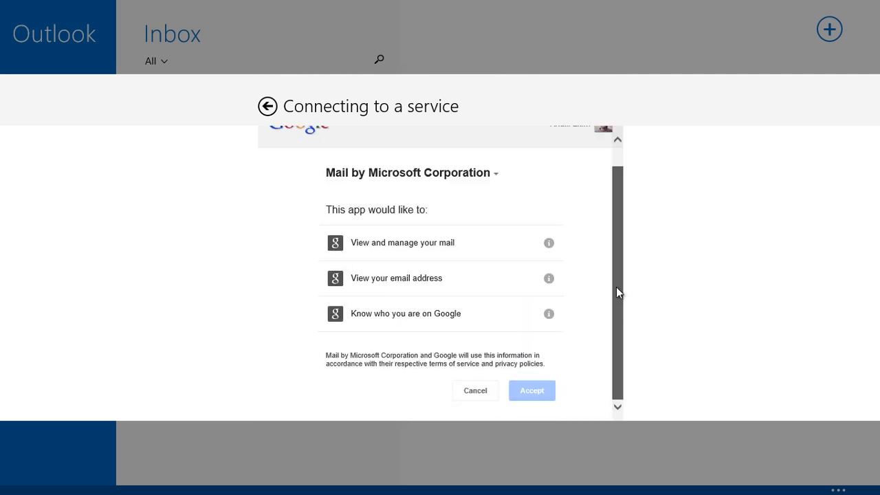
mouse_move(415, 242)
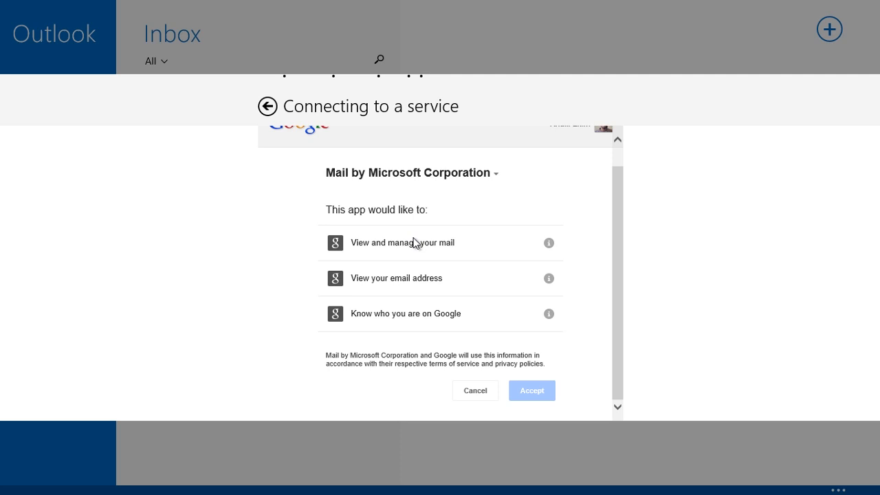
left_click(530, 391)
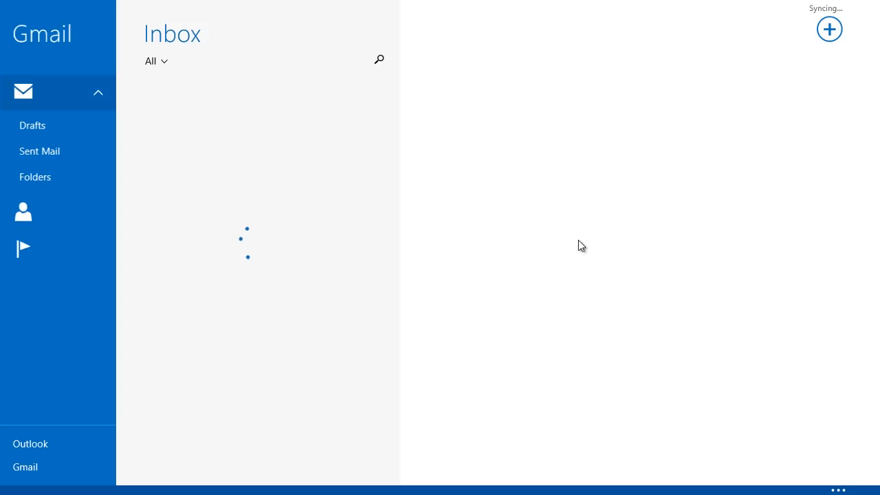
mouse_move(569, 242)
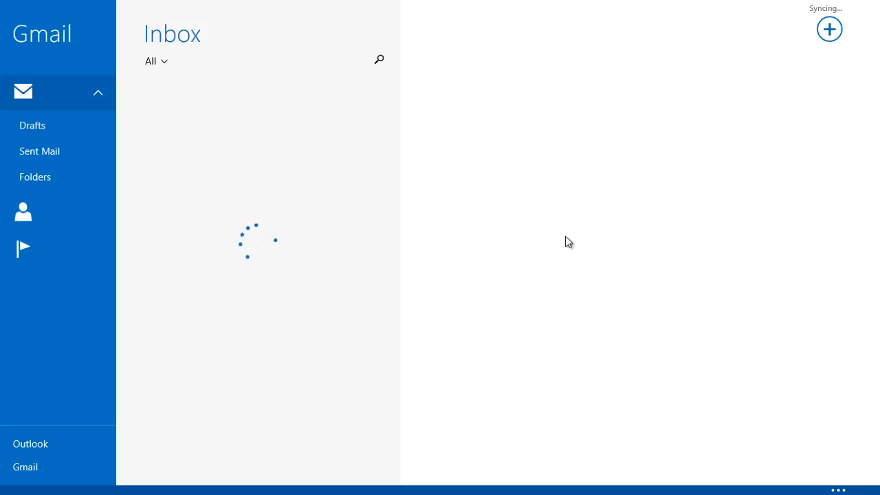
Step: Switch to the Outlook inbox while the new Gmail account keeps syncing
left_click(31, 443)
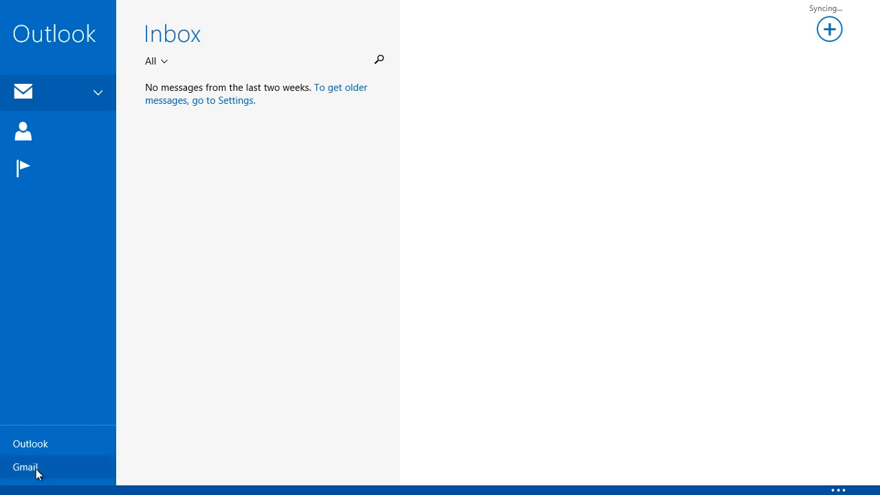
Step: Switch to the Gmail inbox, now populated with synced messages
left_click(25, 467)
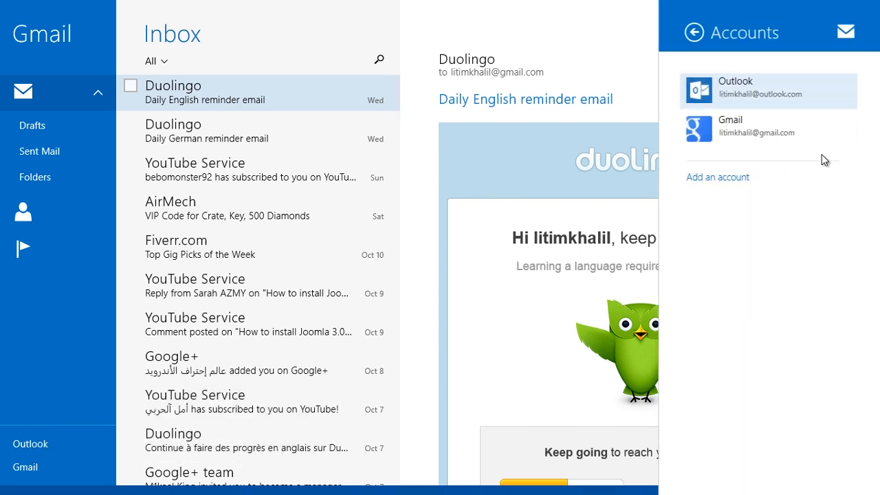
Step: Start adding another account from the Accounts pane, showing the provider list again
left_click(718, 176)
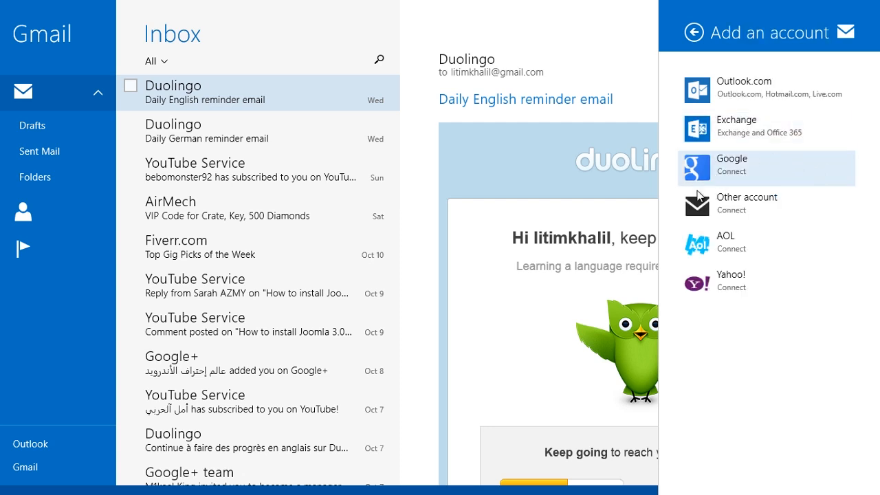
mouse_move(737, 336)
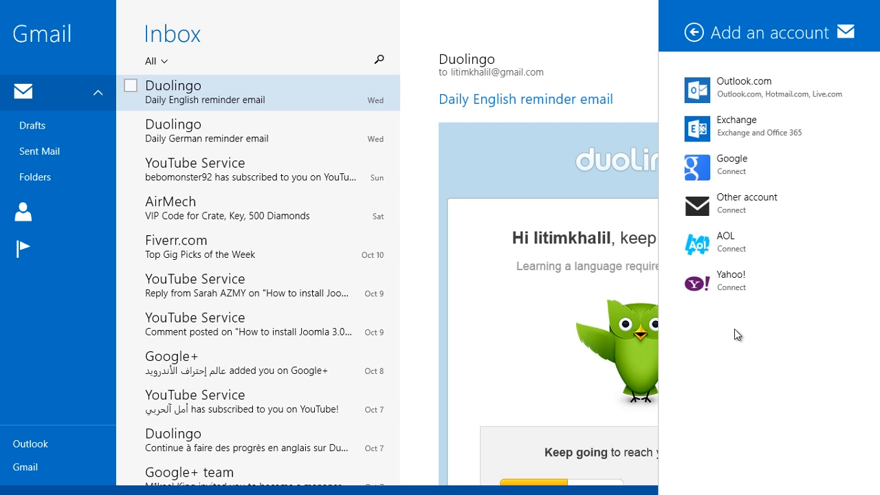
mouse_move(720, 341)
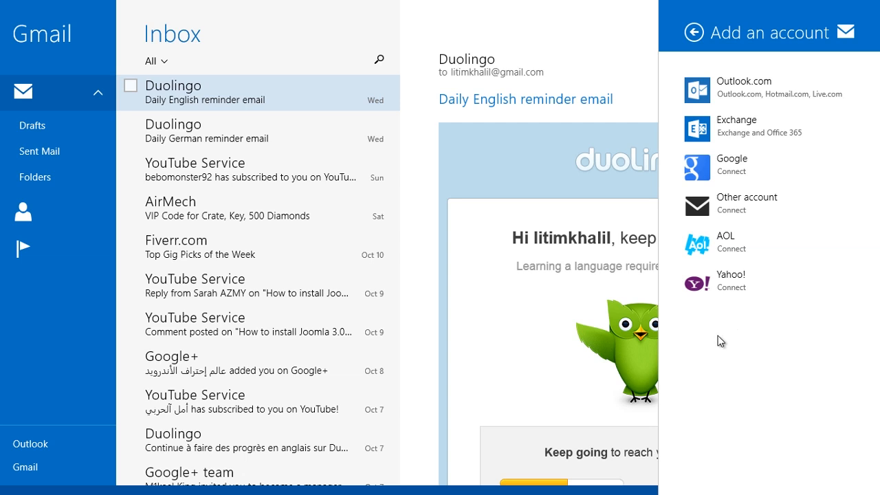